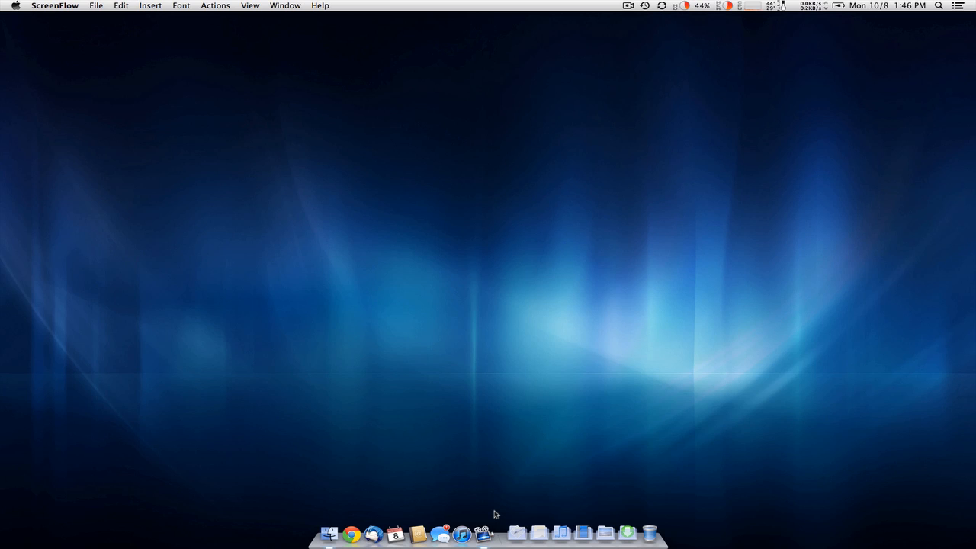
mouse_move(521, 526)
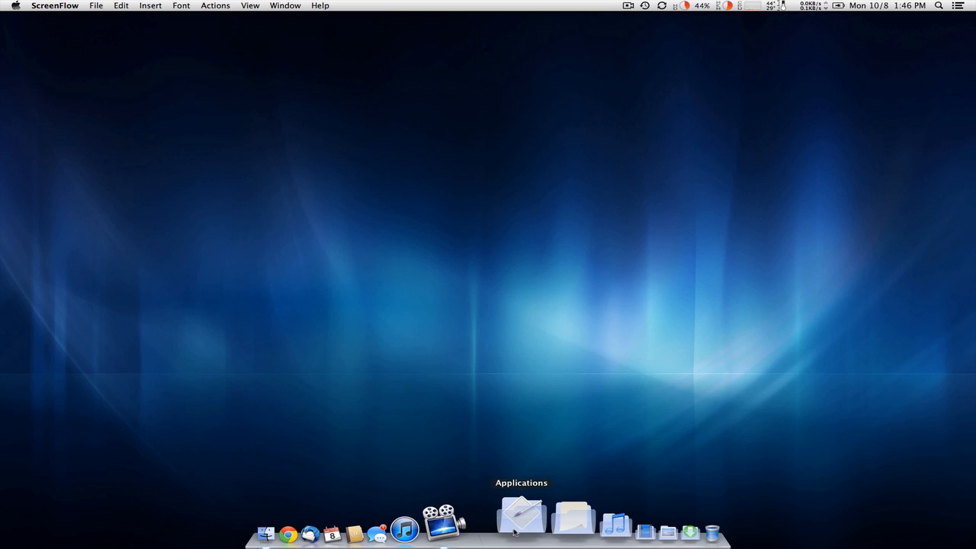
mouse_move(532, 521)
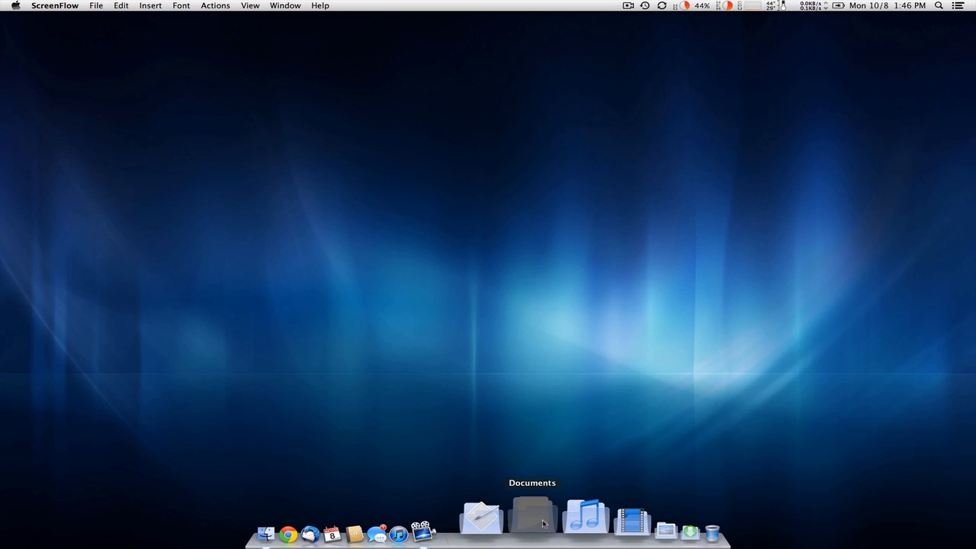
Step: Browse the Documents stack into its College folder
left_click(531, 519)
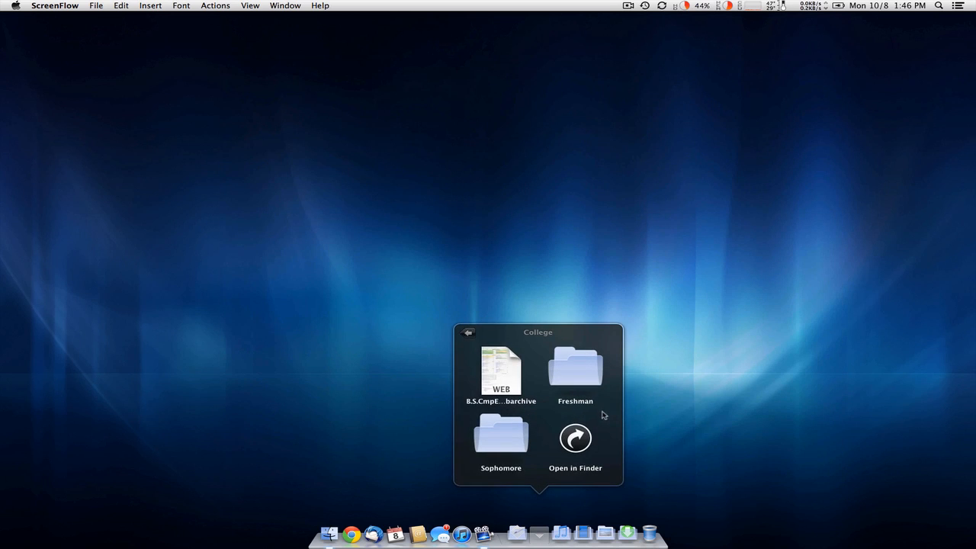
Step: Navigate a Finder window into Freshman, then the Data Struct course folder
left_click(575, 437)
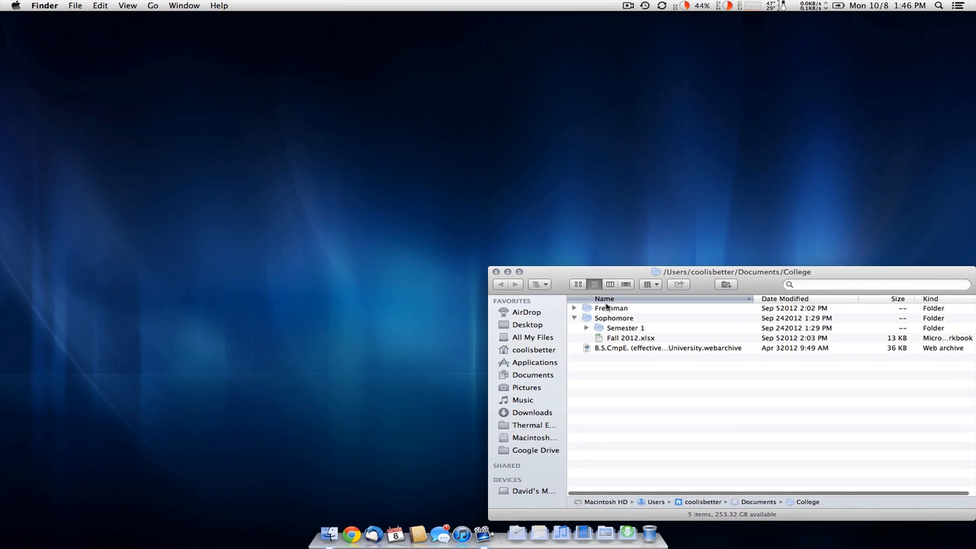
double_click(610, 308)
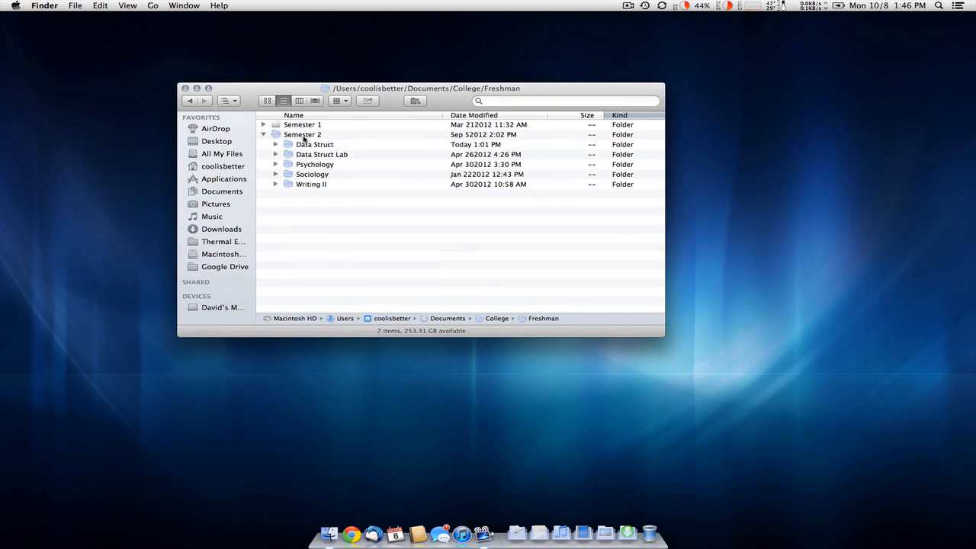
double_click(314, 144)
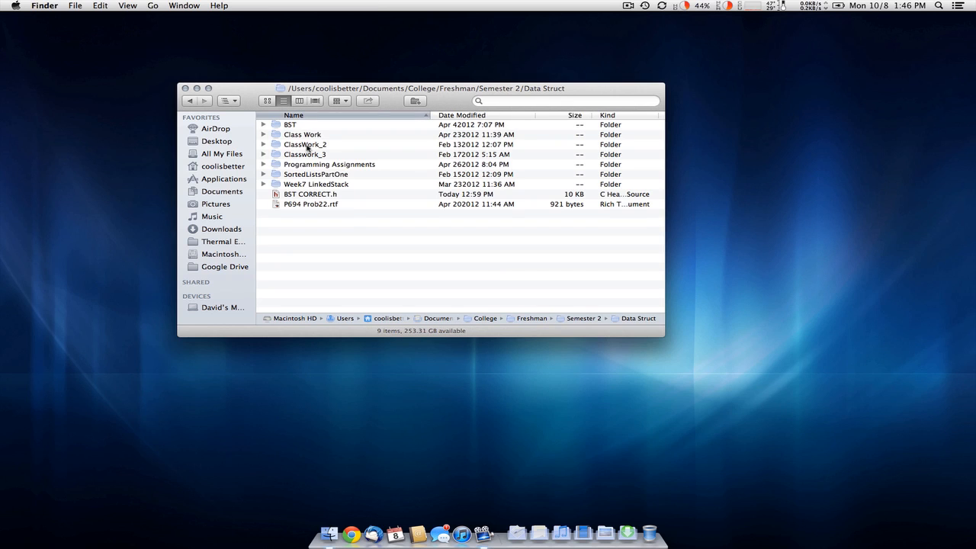
Step: Move the BST CORRECT.h header file to the Trash
left_click(309, 193)
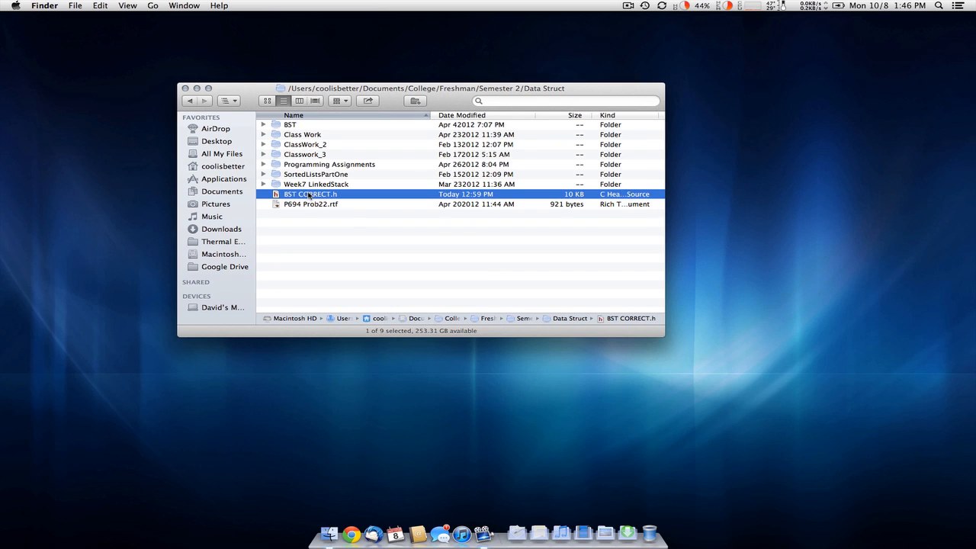
double_click(308, 194)
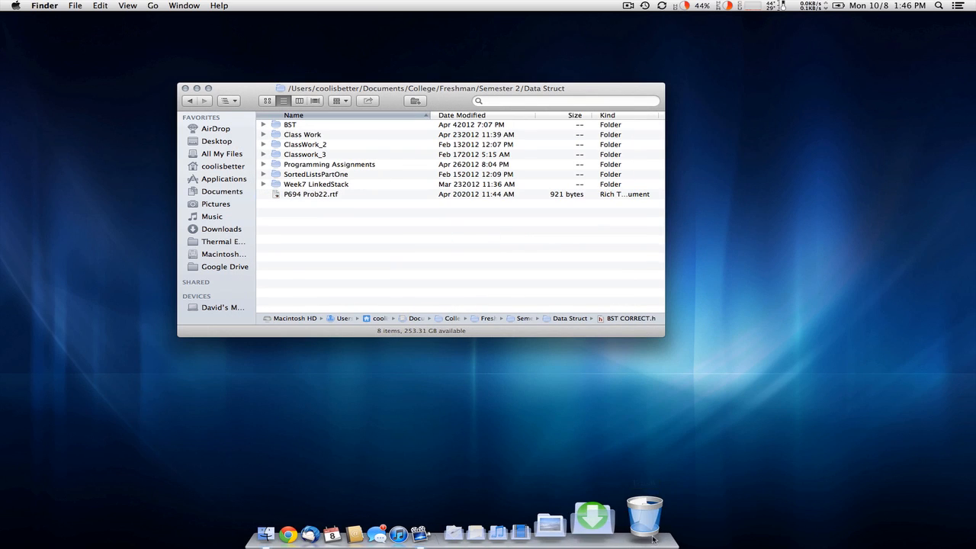
left_click(644, 516)
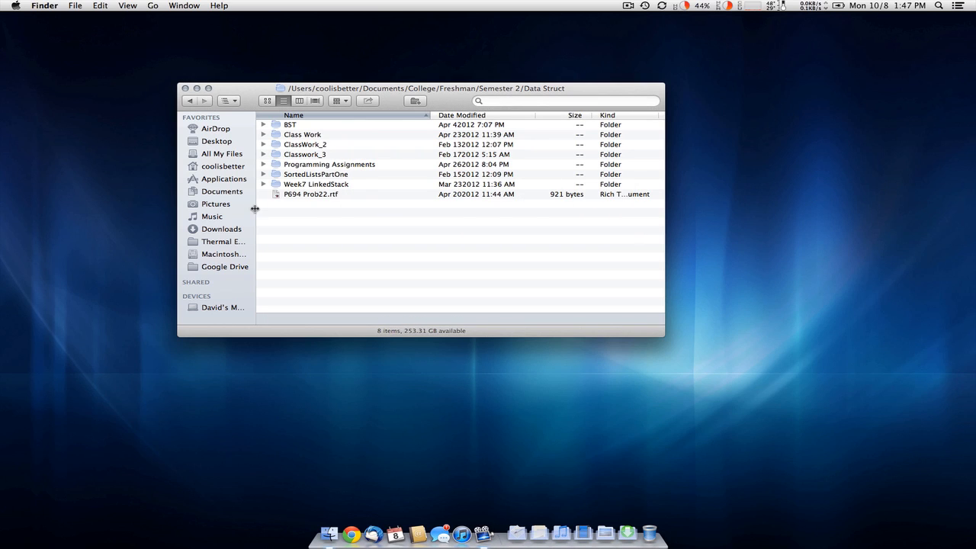
mouse_move(335, 220)
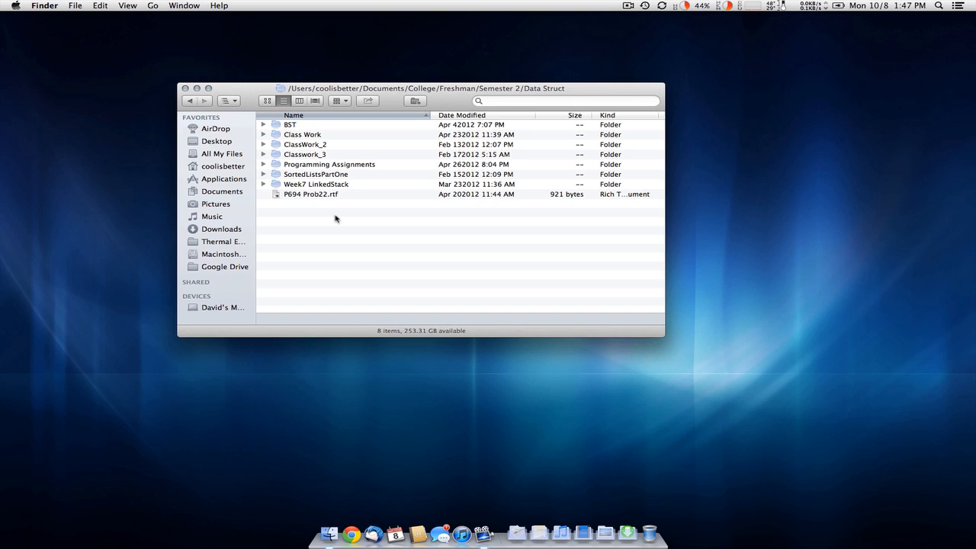
mouse_move(588, 115)
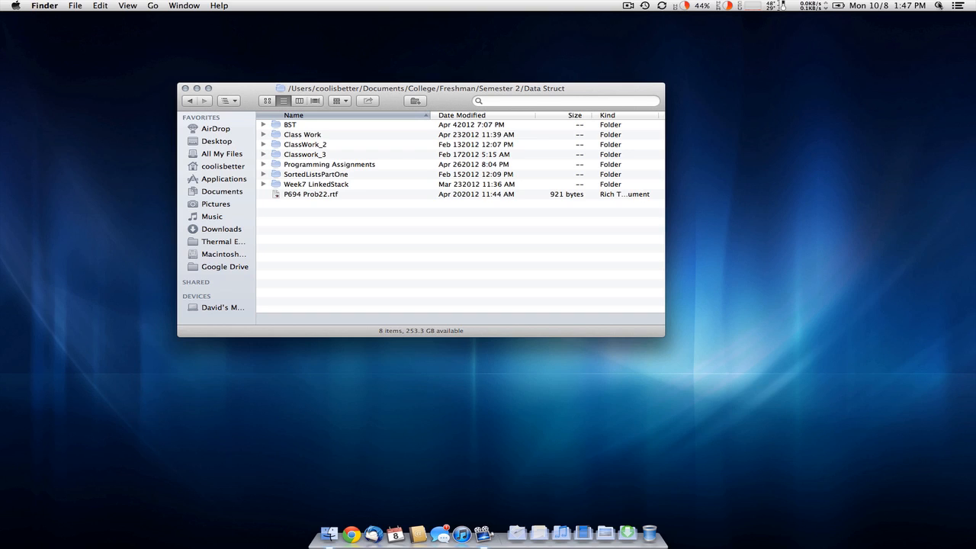
Step: Launch Time Machine via a Spotlight search for 'time machine'
left_click(939, 6)
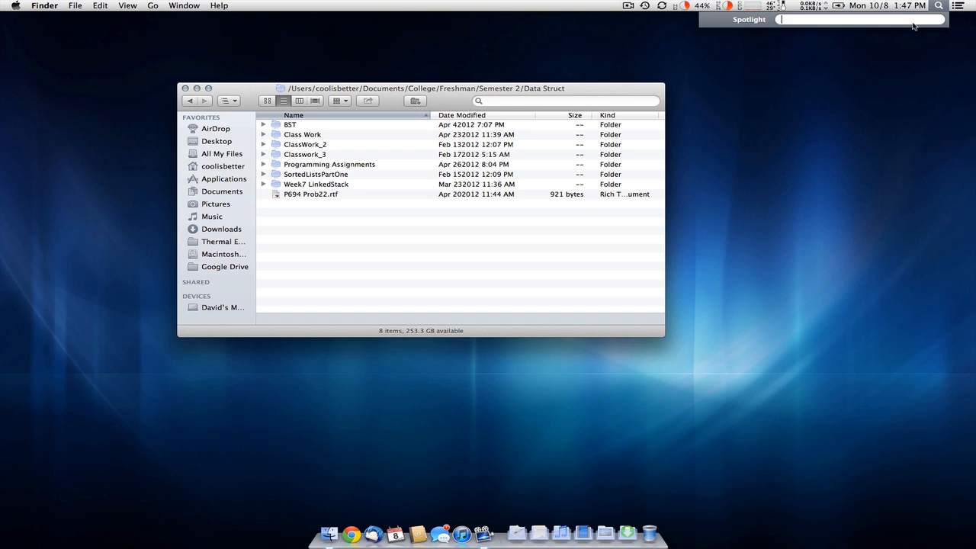
type("time mac")
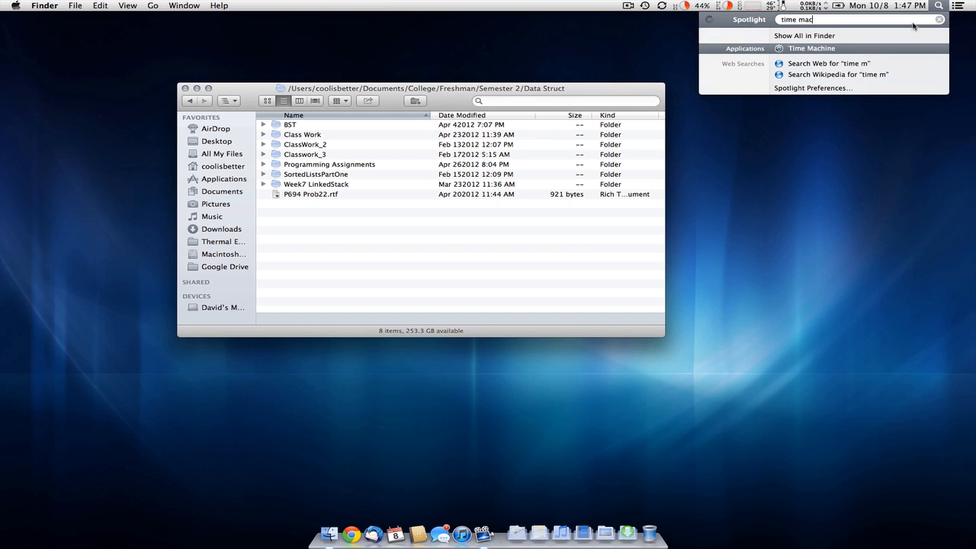
type("hine")
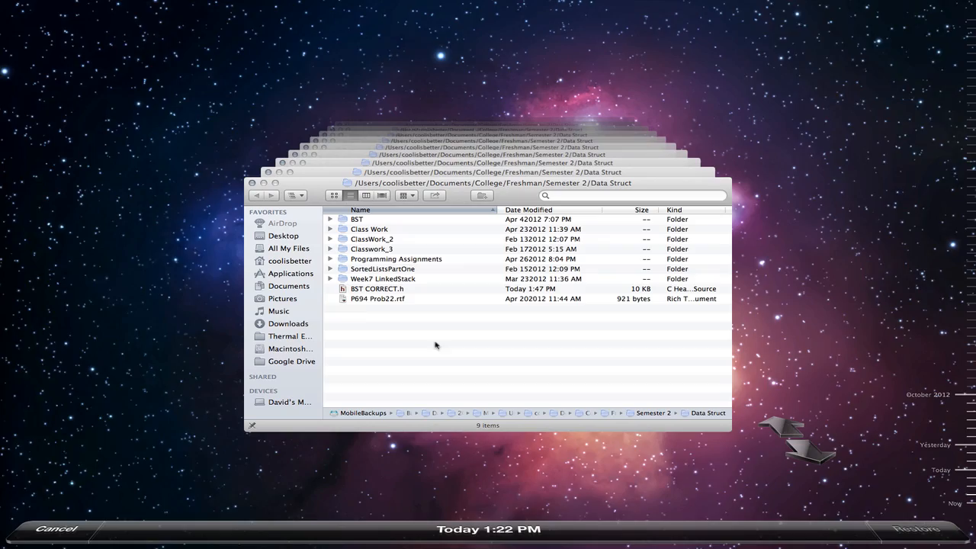
Step: Select the backed-up BST CORRECT.h in the earlier Data Struct snapshot
left_click(377, 288)
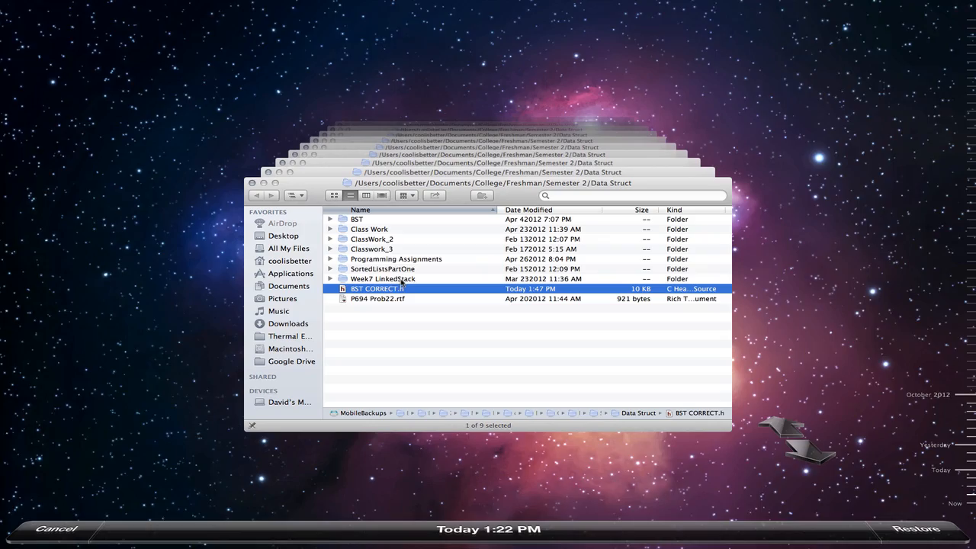
Step: Restore BST CORRECT.h from the backup into the Data Struct folder
left_click(384, 278)
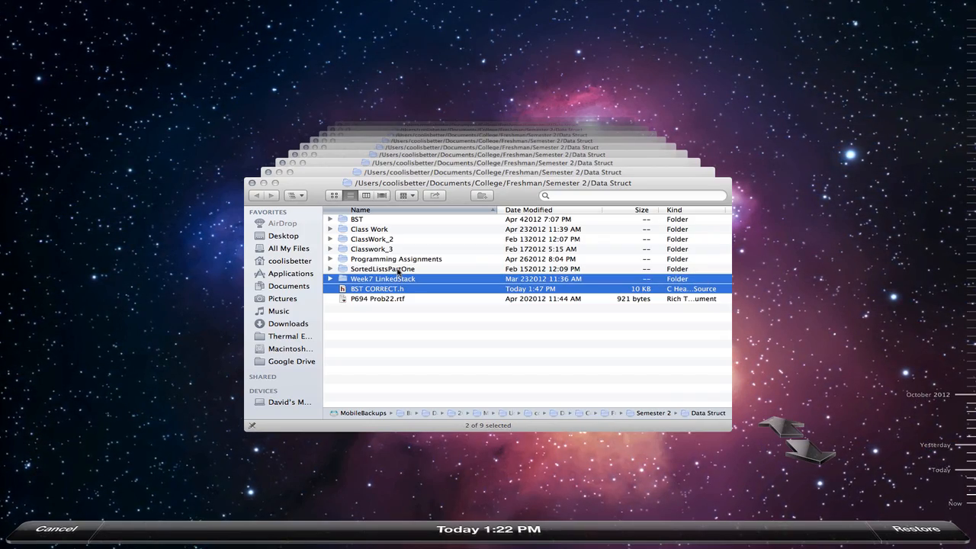
left_click(397, 259)
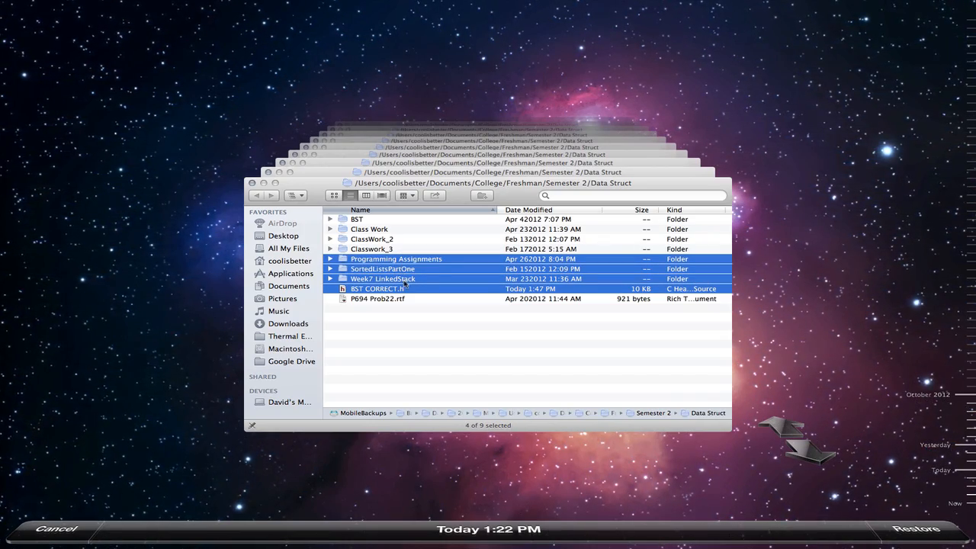
left_click(378, 288)
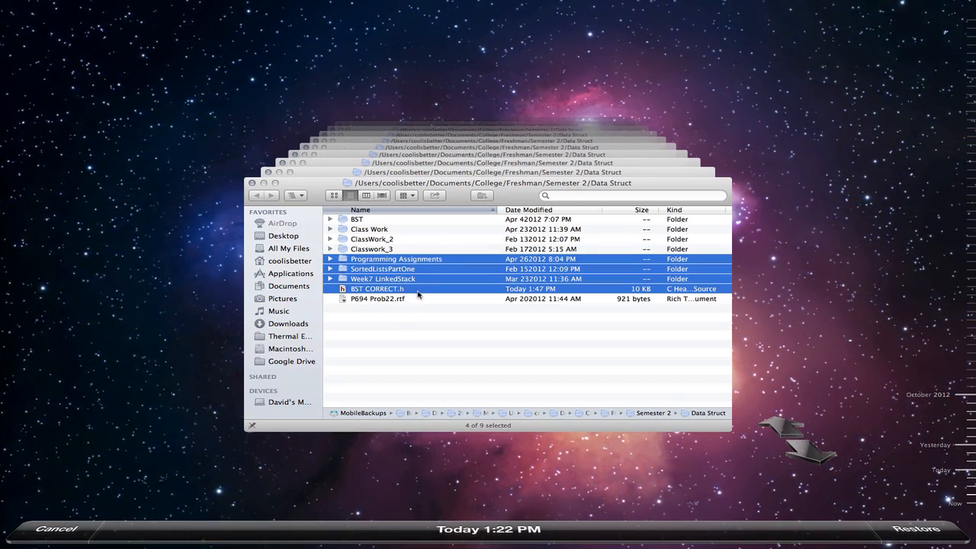
left_click(379, 288)
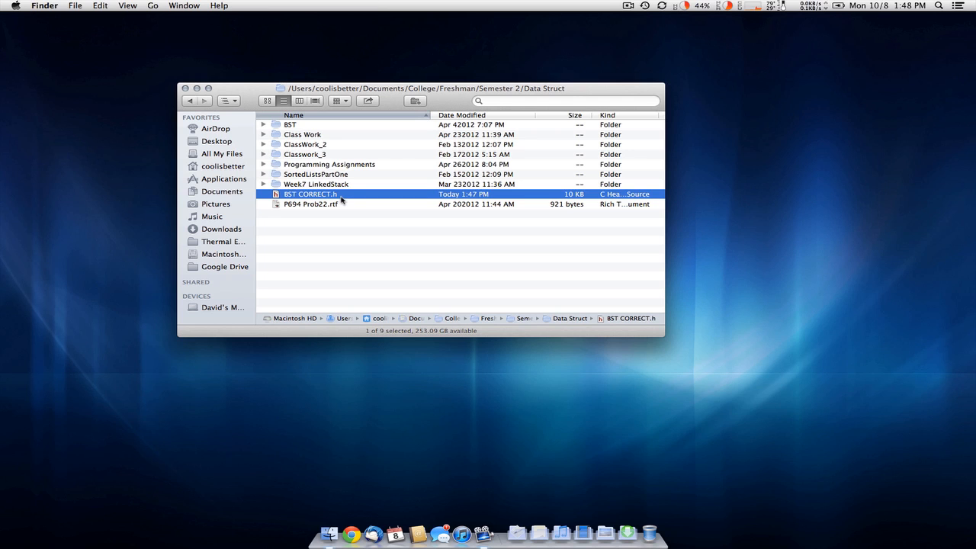
mouse_move(421, 227)
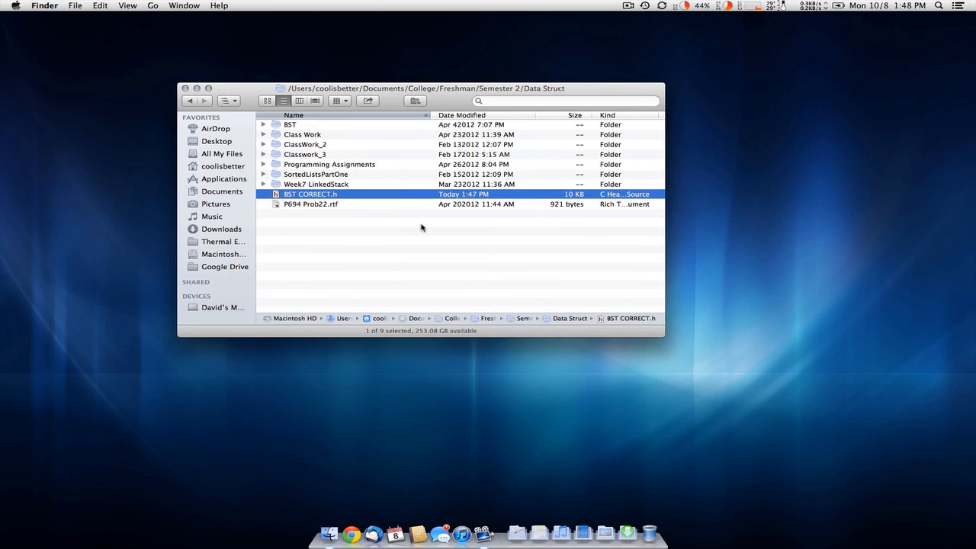